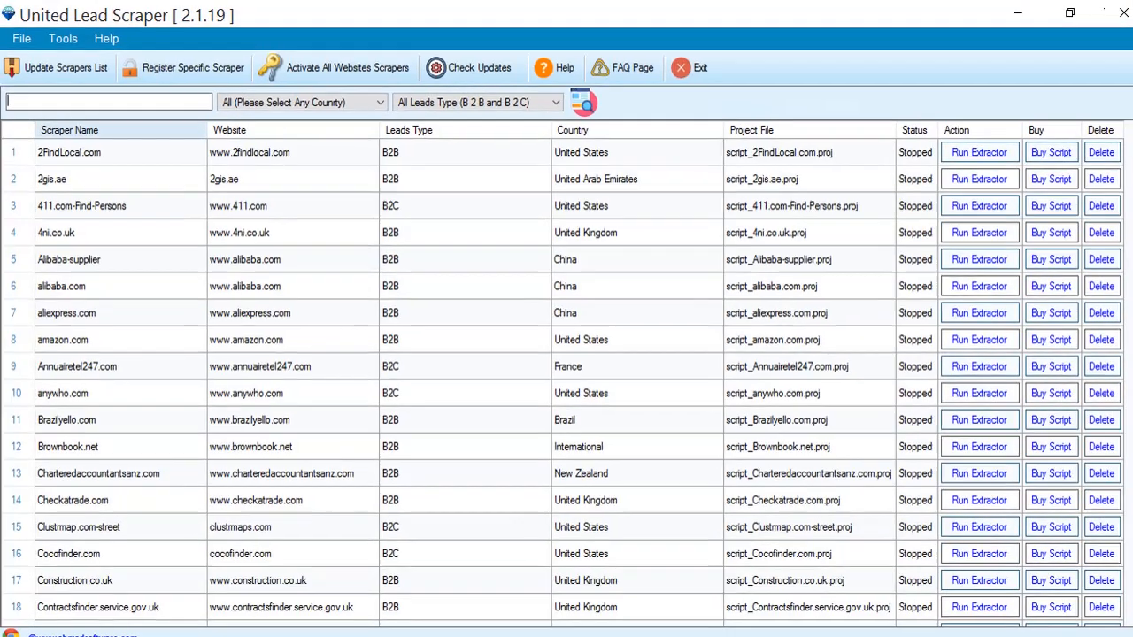
Search the scraper list for 'xin' to show only the two xing.com scrapers.
text(xi)
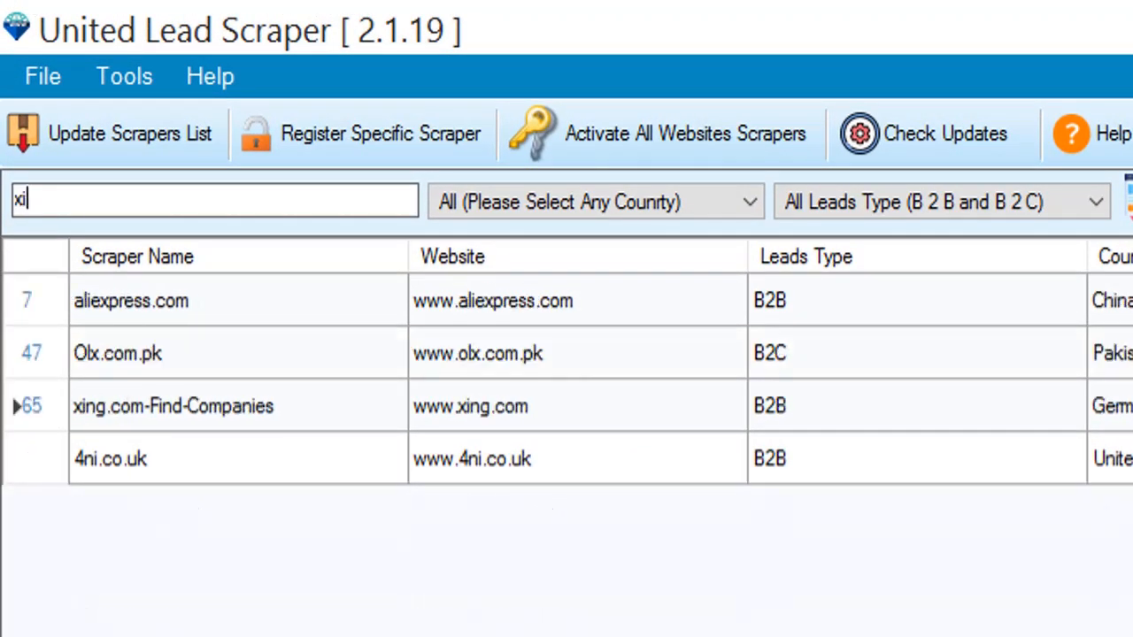
text(n)
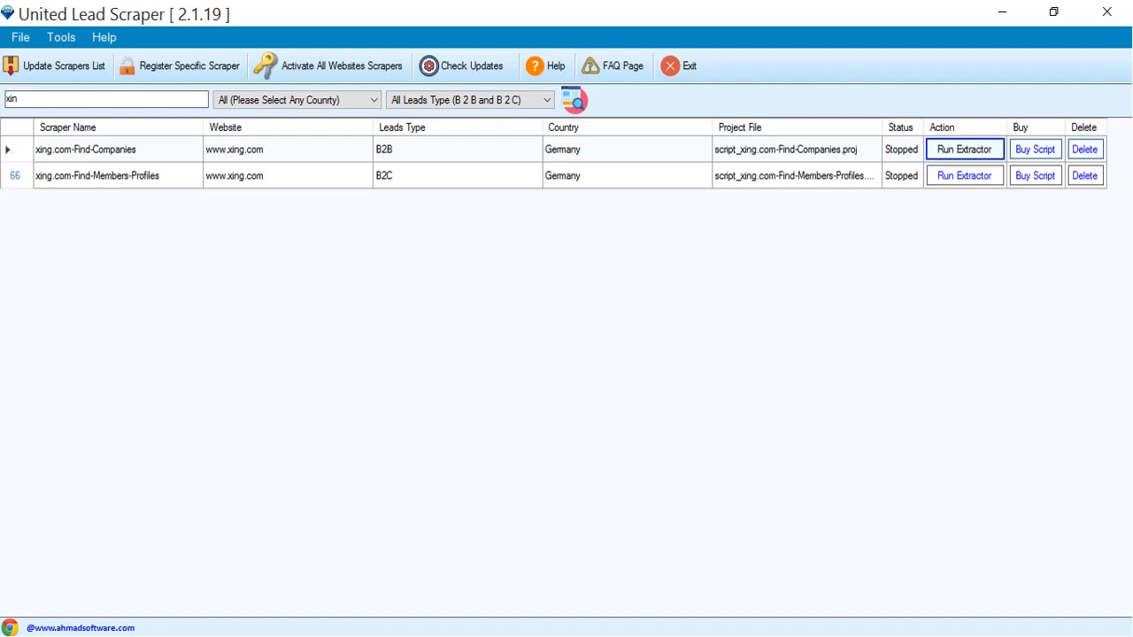
Run the xing.com-Find-Companies extractor, then open and close the XING account menu.
click(964, 149)
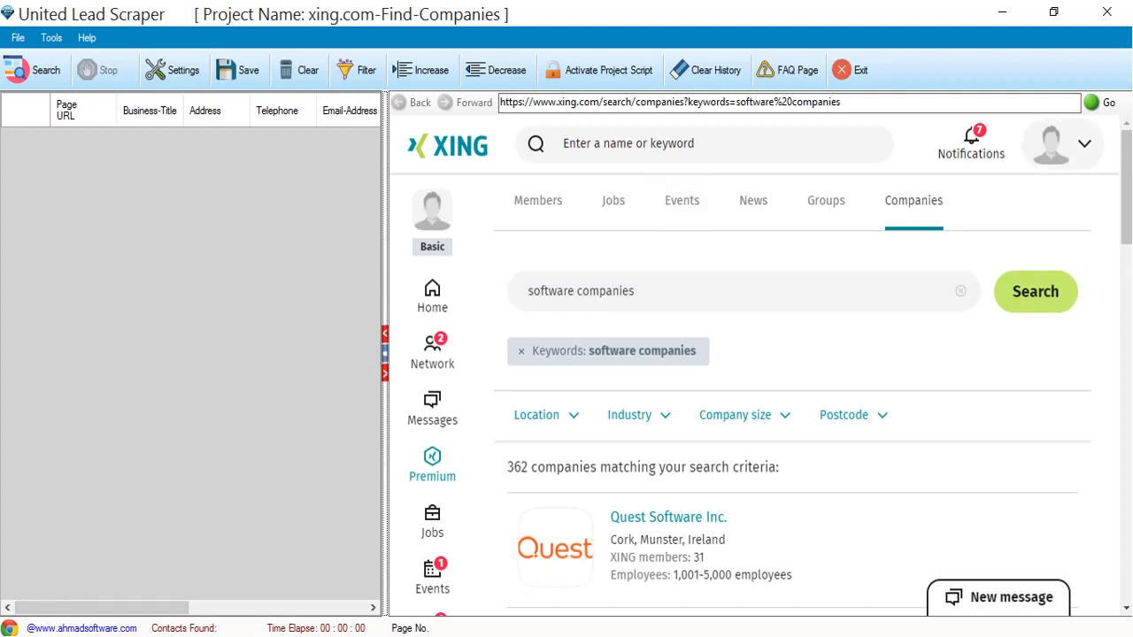
click(1084, 143)
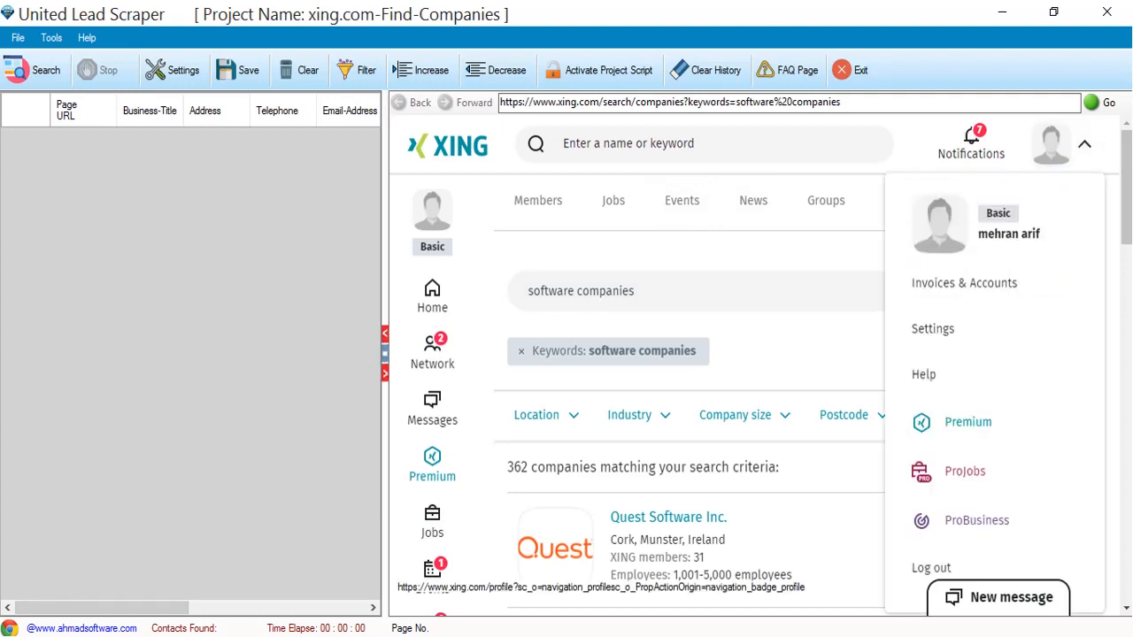
click(1084, 143)
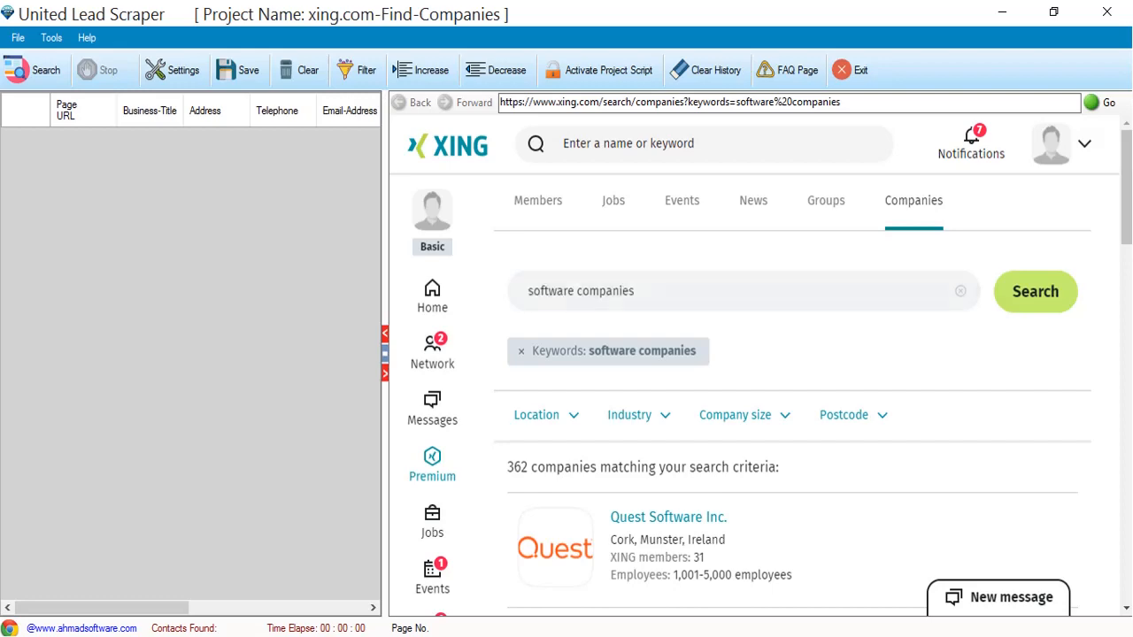
Scroll the XING software-company results and start extraction, capturing Quest Software Inc.
scroll(down, 3)
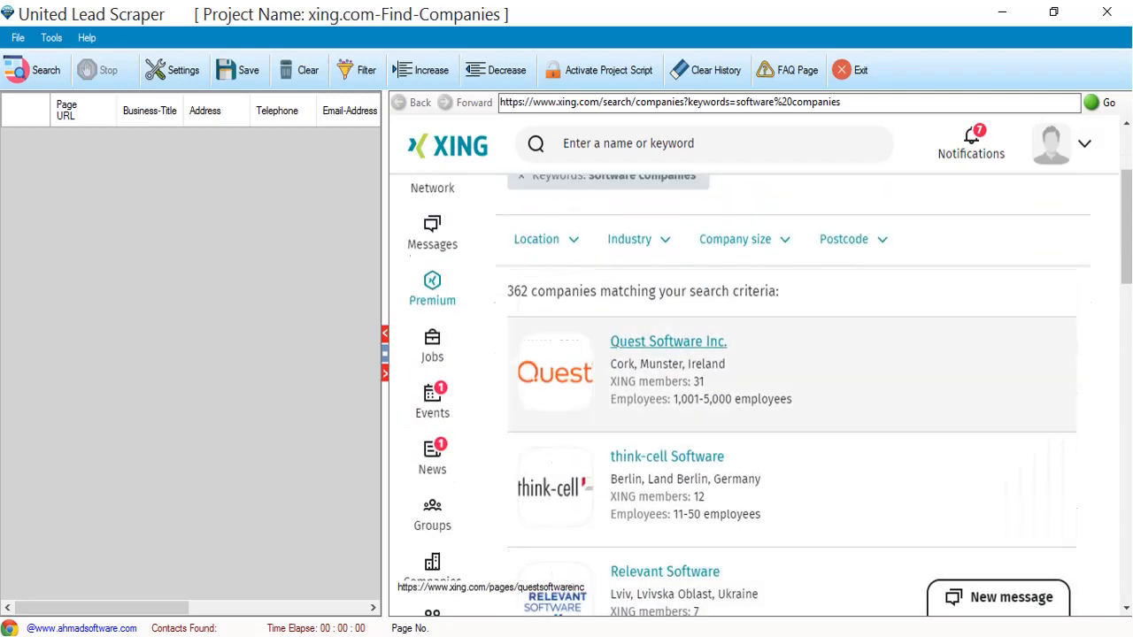
scroll(down, 3)
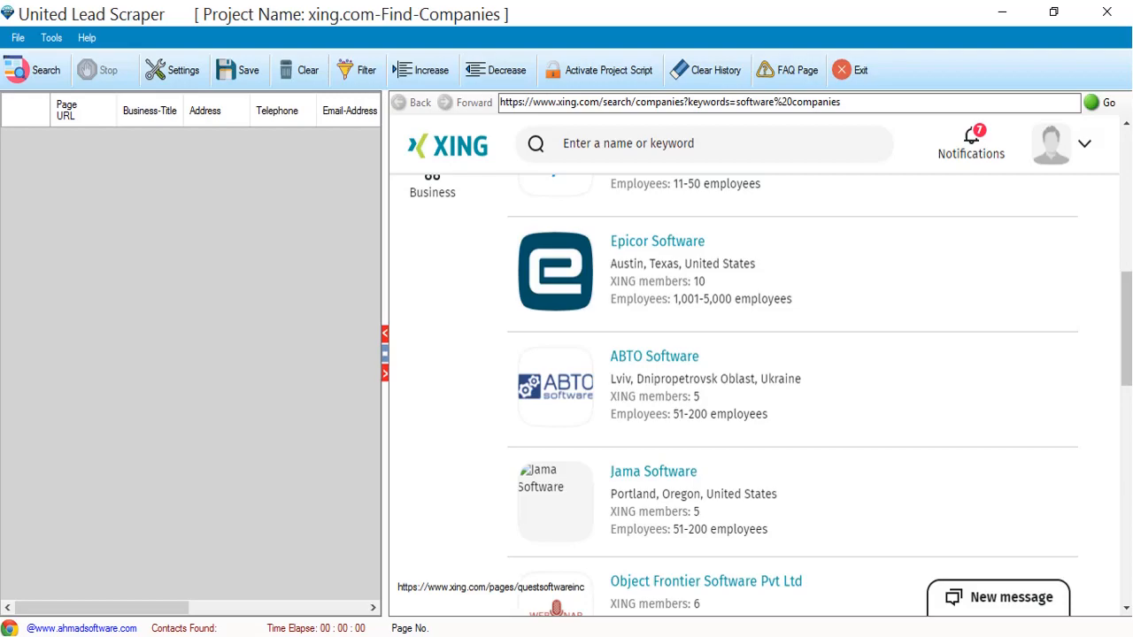
scroll(down, 3)
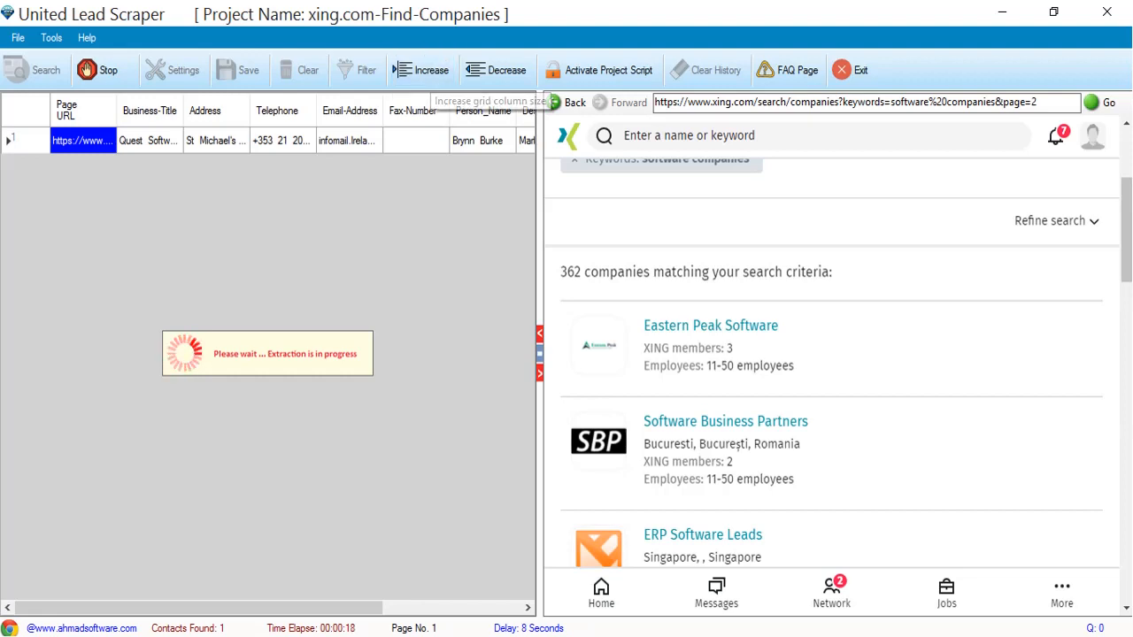
click(422, 69)
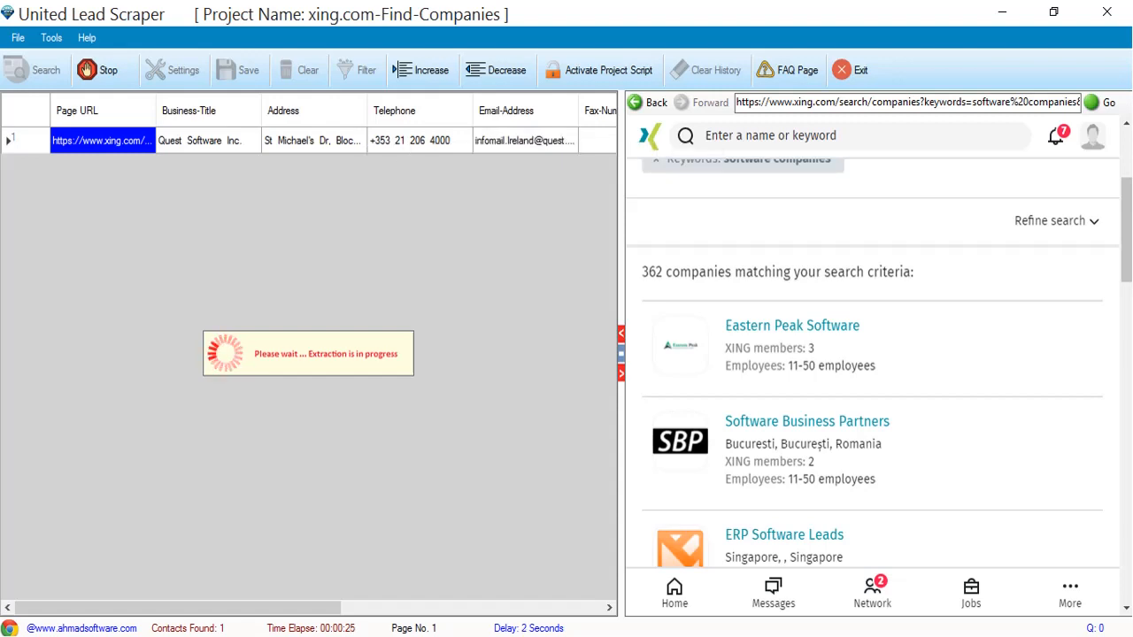
scroll(right, 3)
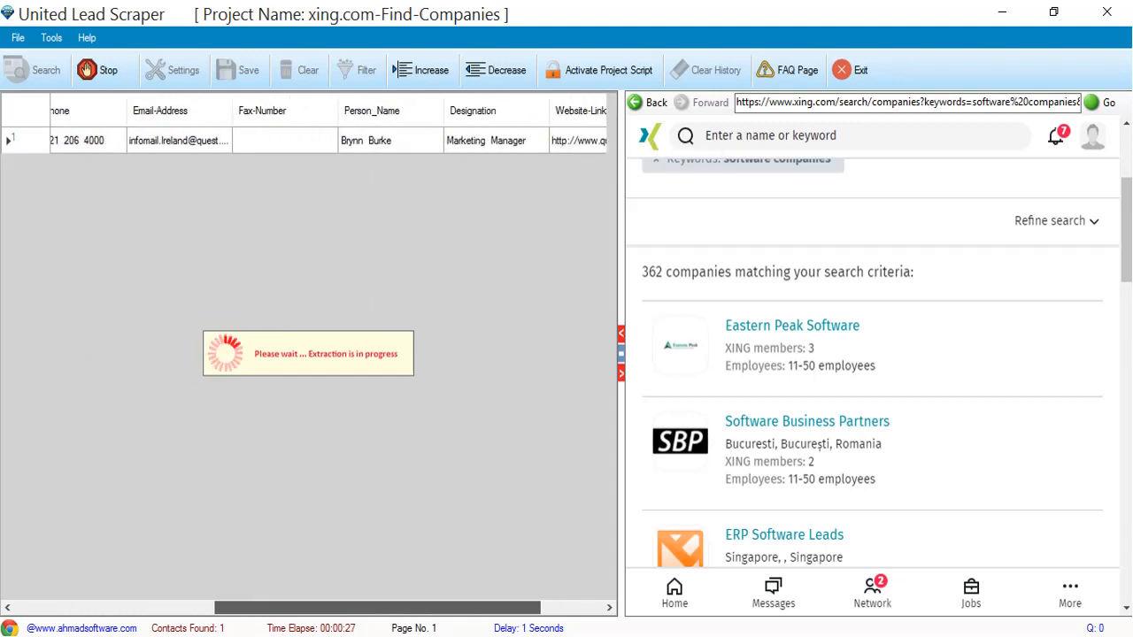